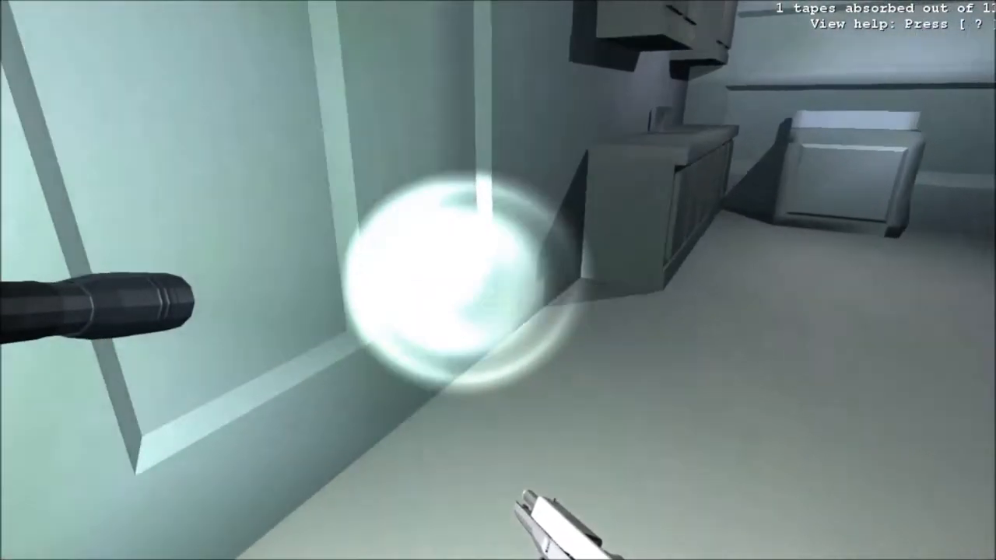
mouse_move(498, 280)
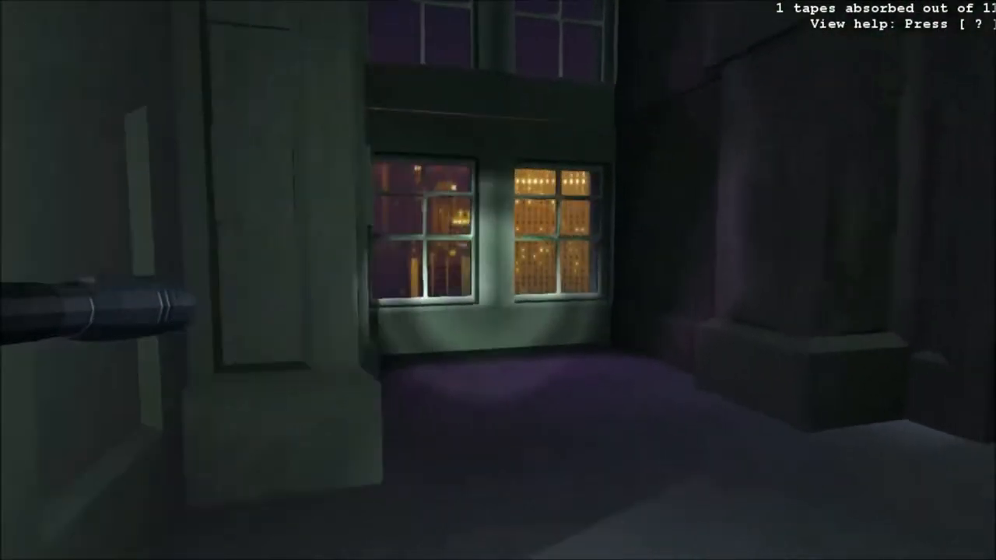
mouse_move(498, 280)
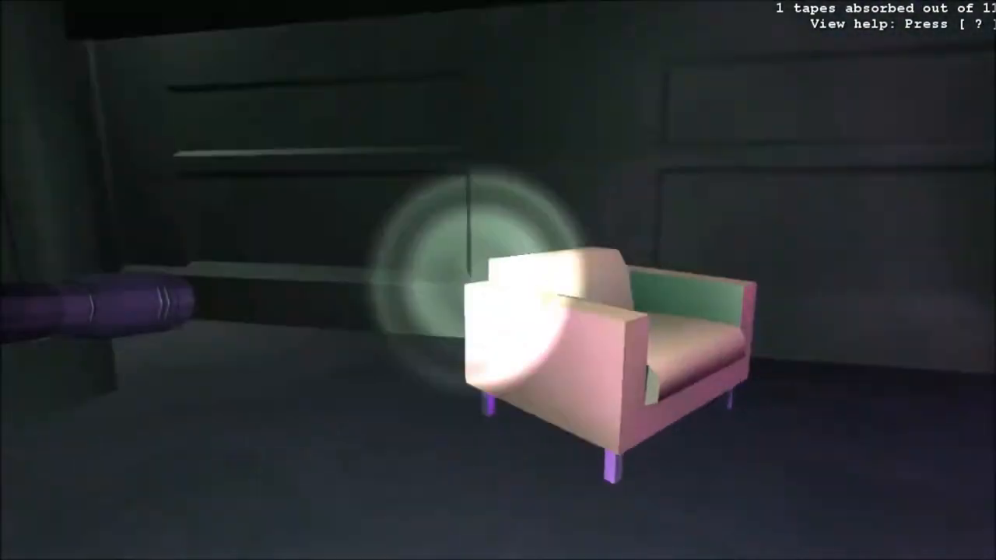
mouse_move(498, 280)
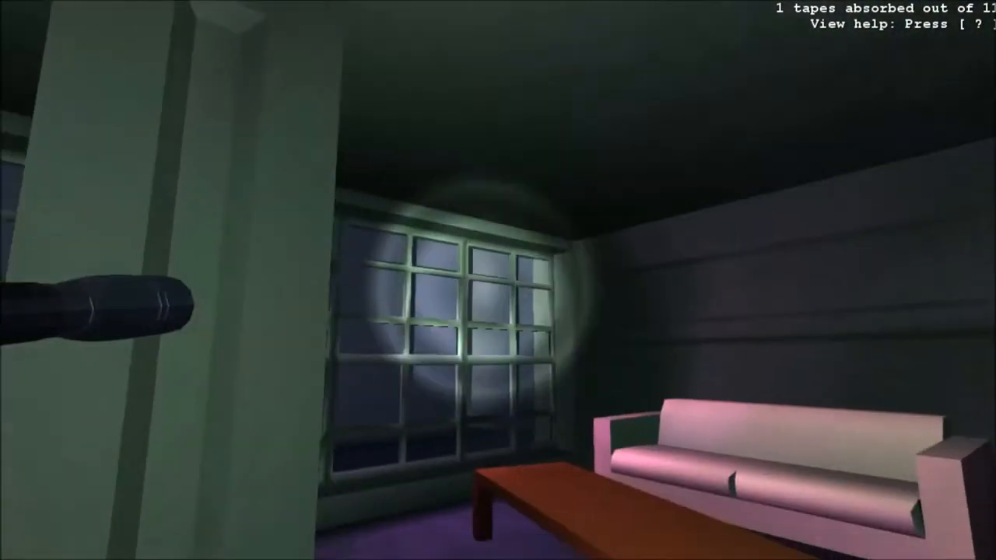